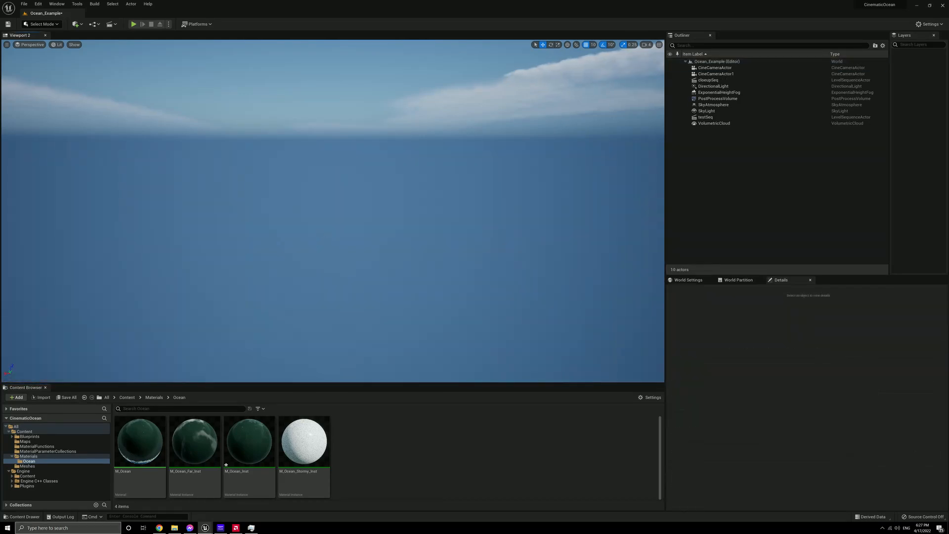
Browse into the Blueprints folder in the Content Browser to locate BP_Ocean
click(29, 456)
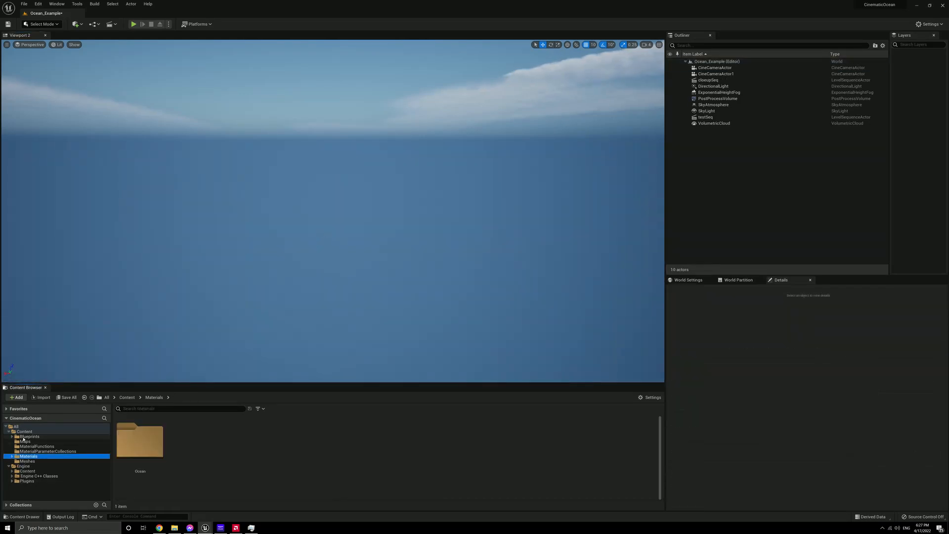
click(28, 436)
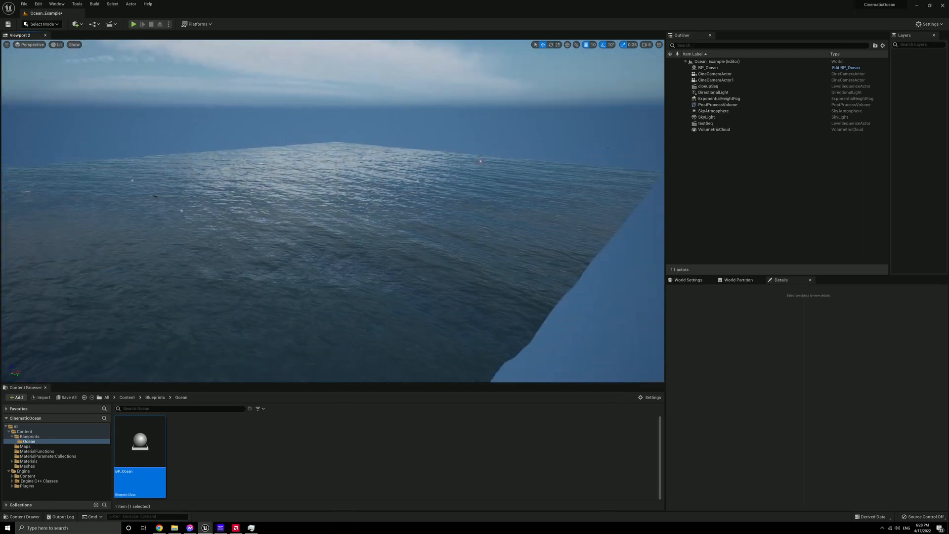
click(707, 67)
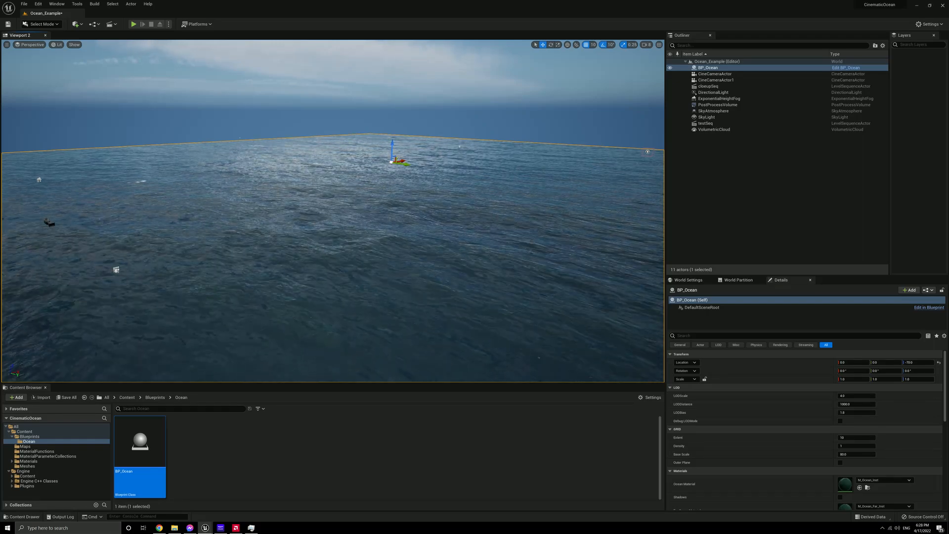
click(58, 45)
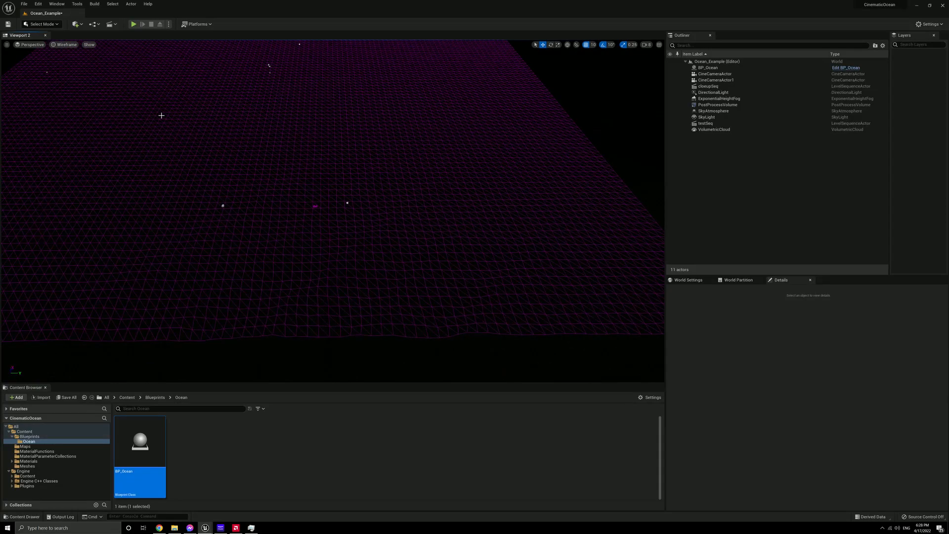
click(707, 67)
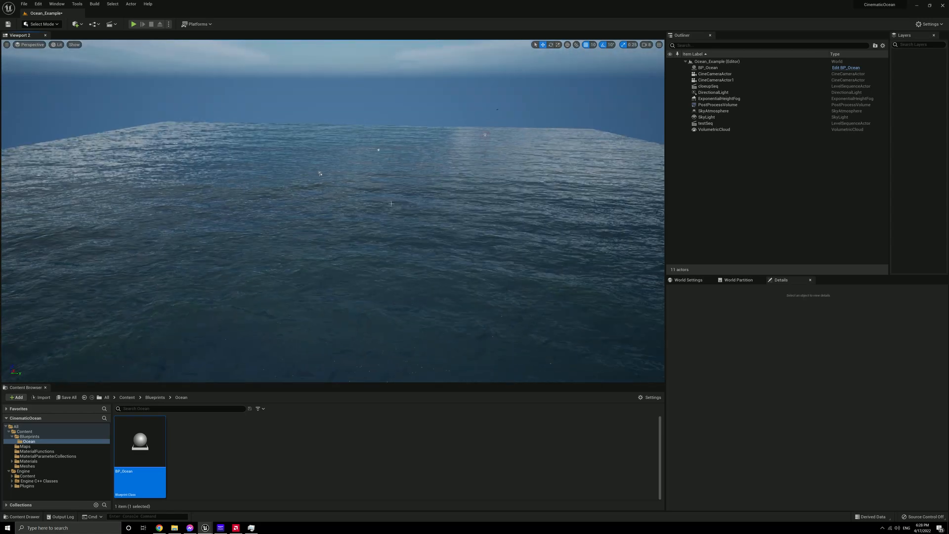
Select BP_Ocean and enter a larger Grid Scale value in its Details panel
click(707, 68)
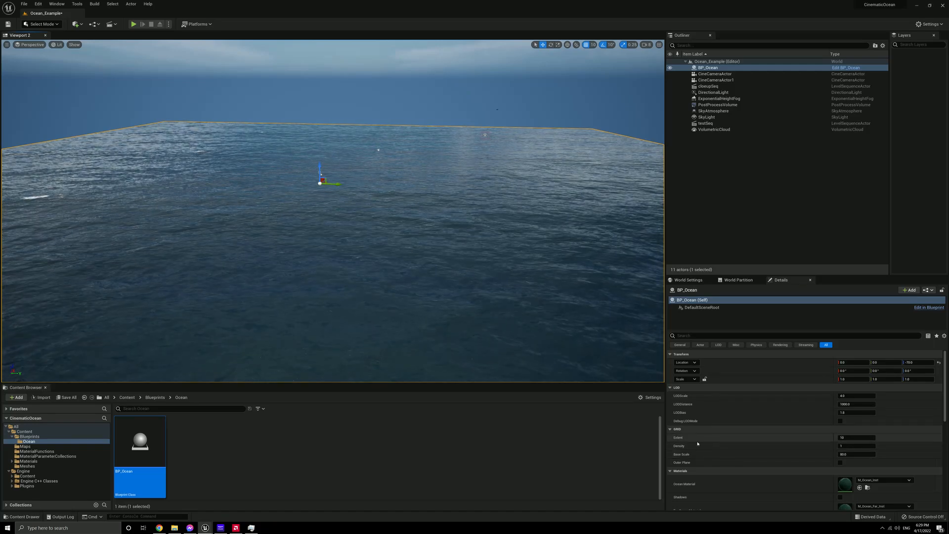
click(853, 437)
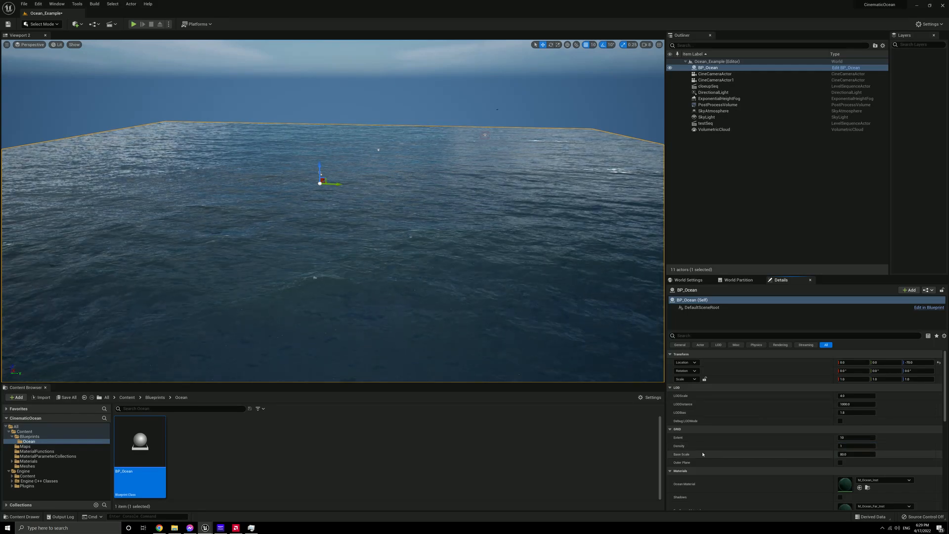
double_click(843, 454)
text(200)
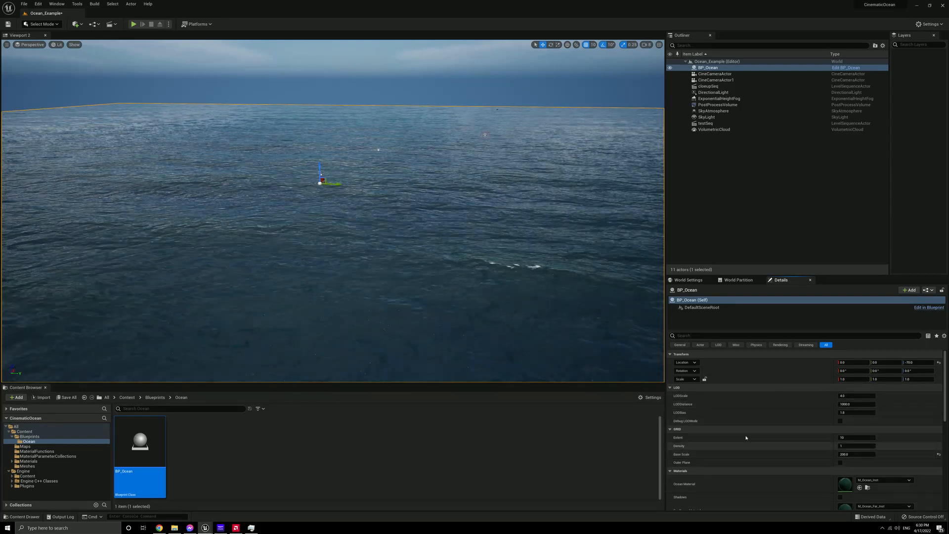
Enable Outer Plane under Grid on BP_Ocean so the water reaches the horizon
scroll(down, 3)
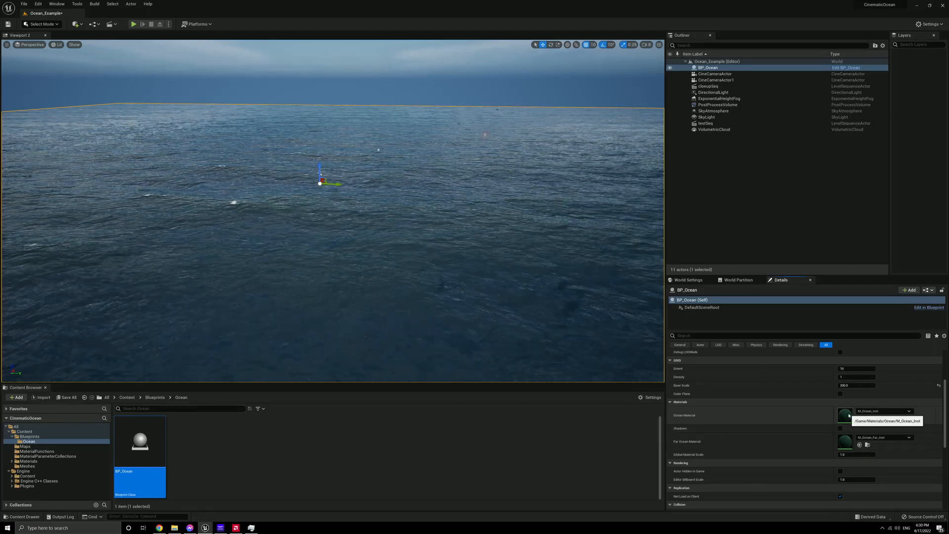
mouse_move(851, 444)
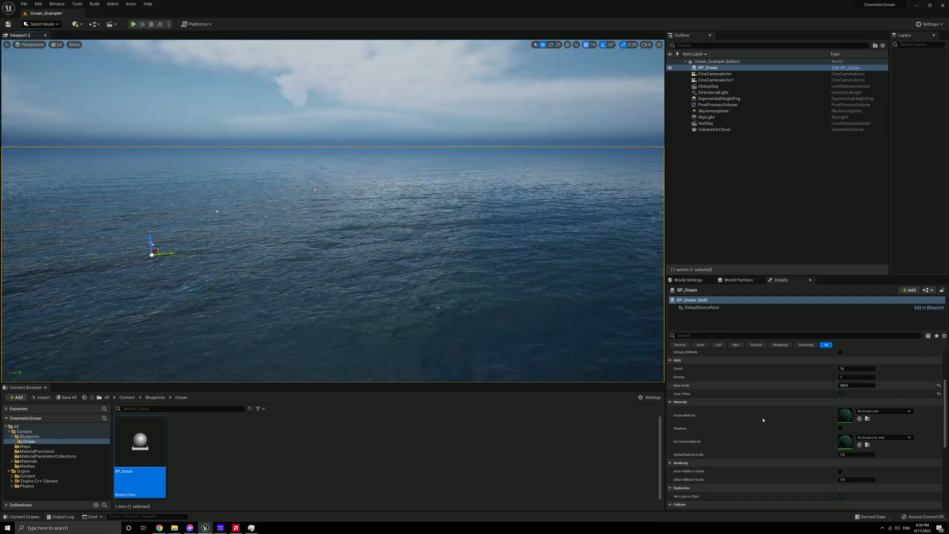
scroll(down, 3)
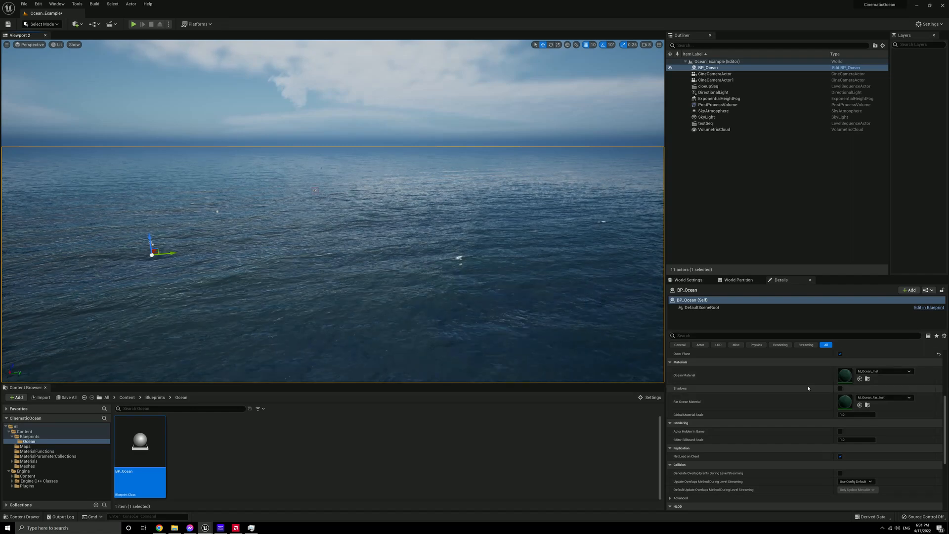
mouse_move(680, 388)
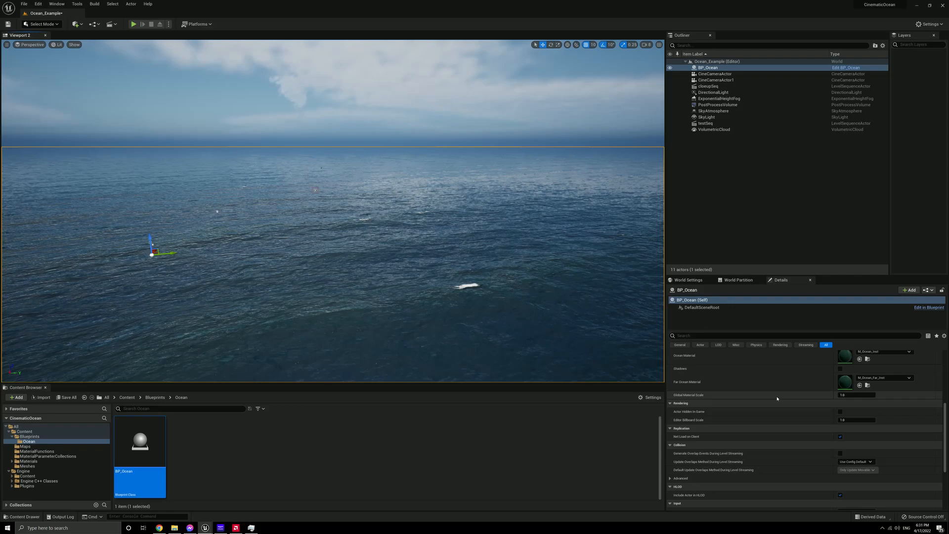
Deselect BP_Ocean and start play mode to view the rippling water up close
click(855, 394)
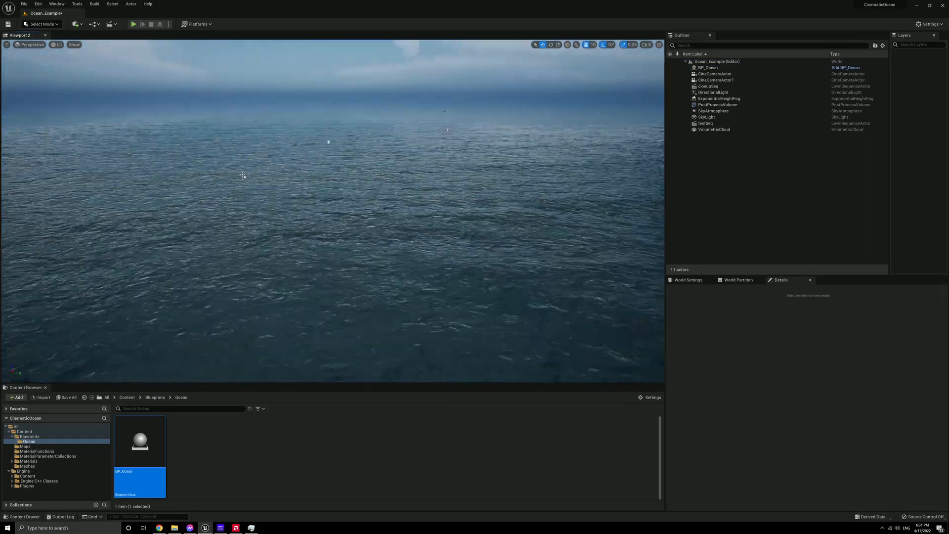
mouse_move(133, 23)
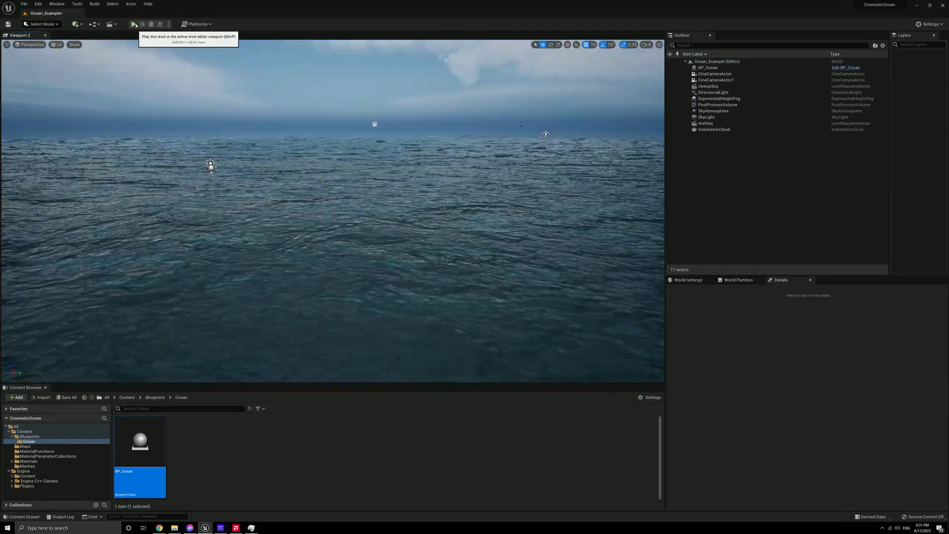
click(133, 23)
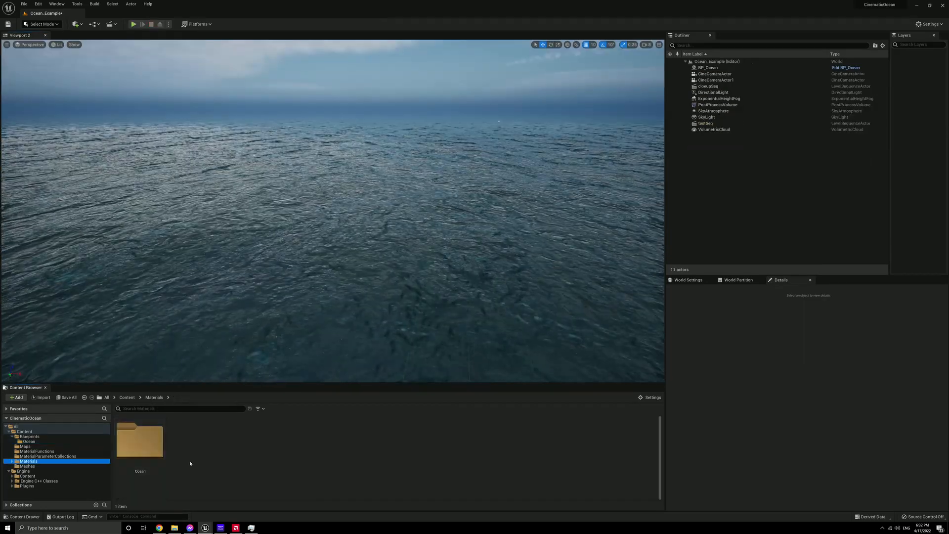
Locate and load the M_Ocean_Inst material instance from the Ocean materials folder
double_click(139, 440)
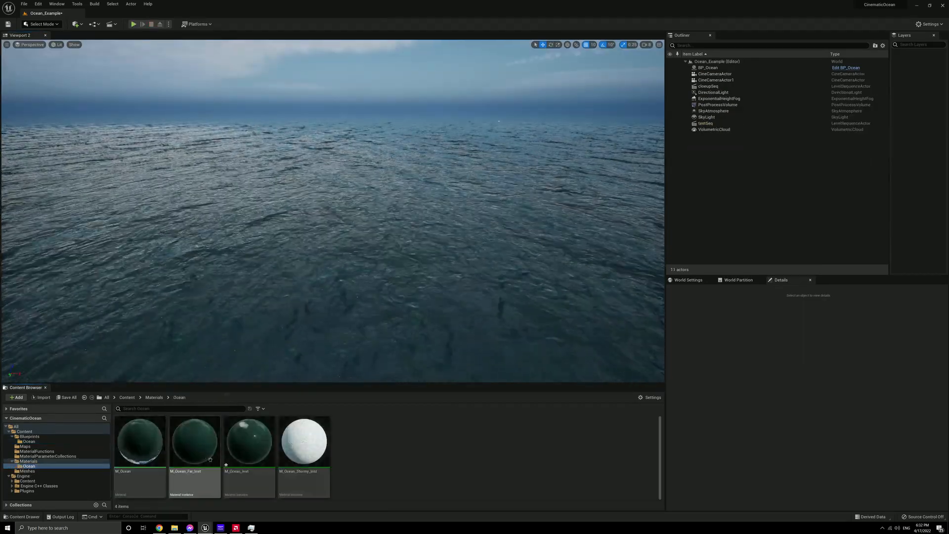
click(249, 441)
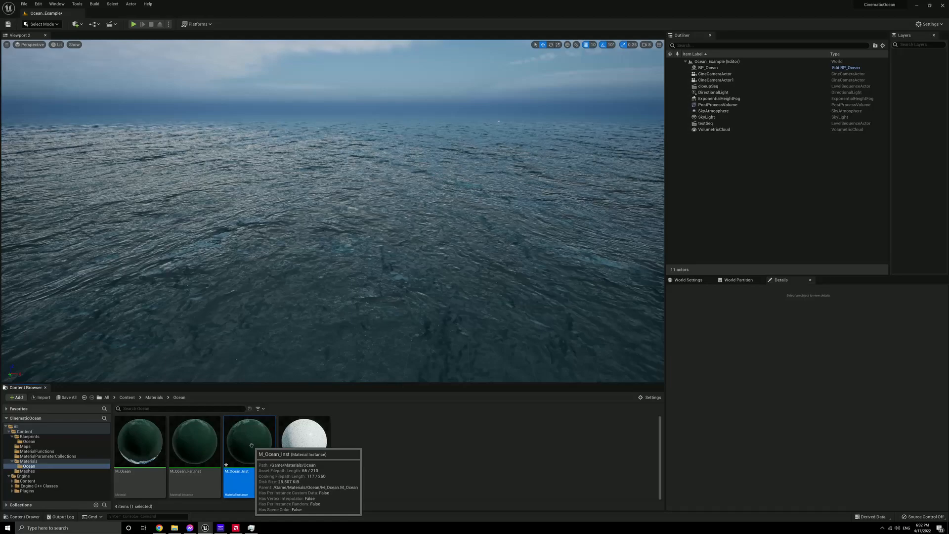
double_click(249, 441)
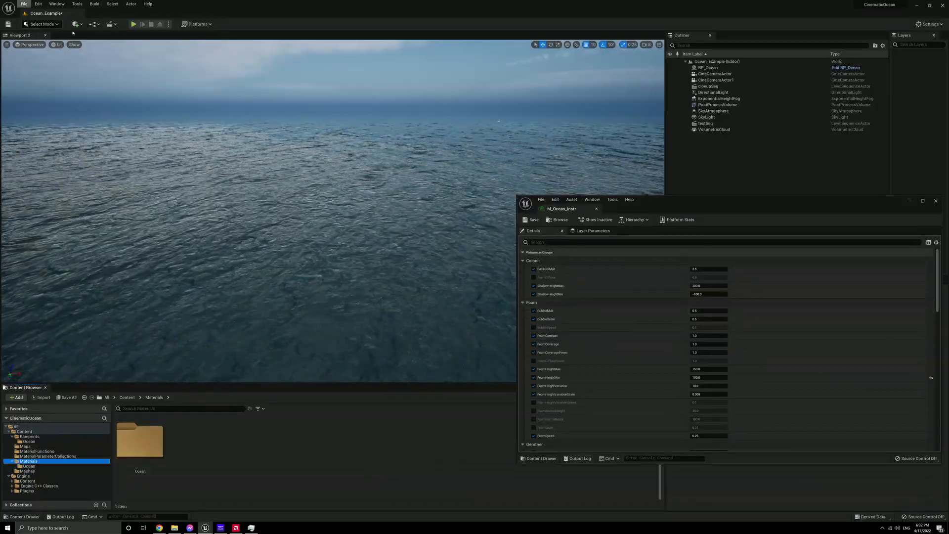
Edit the FoamHeight values under Foam, entering 0, while the ocean plays live
click(133, 24)
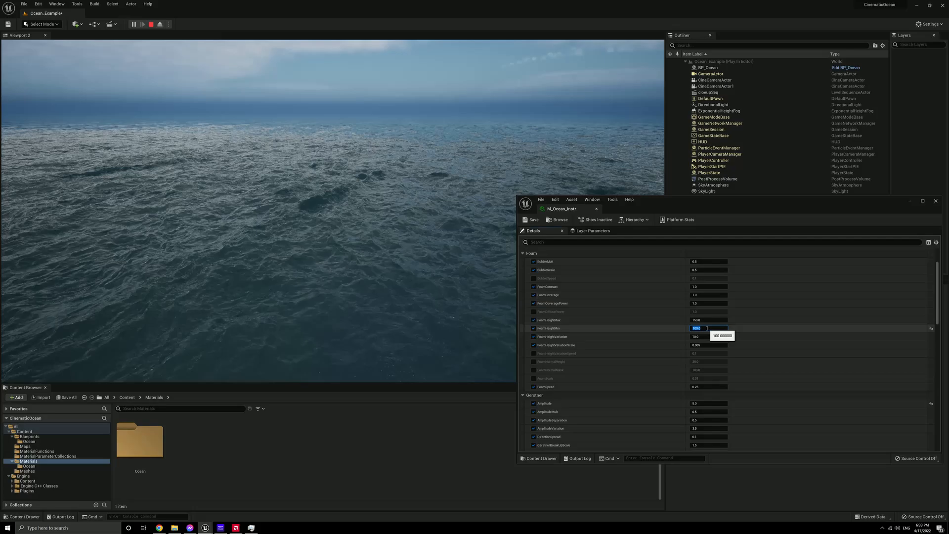
text(0)
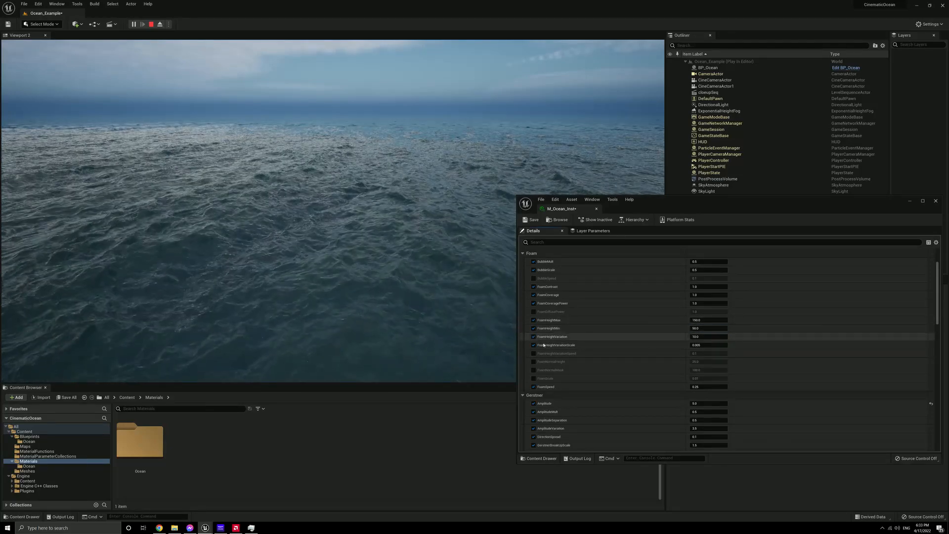
scroll(down, 3)
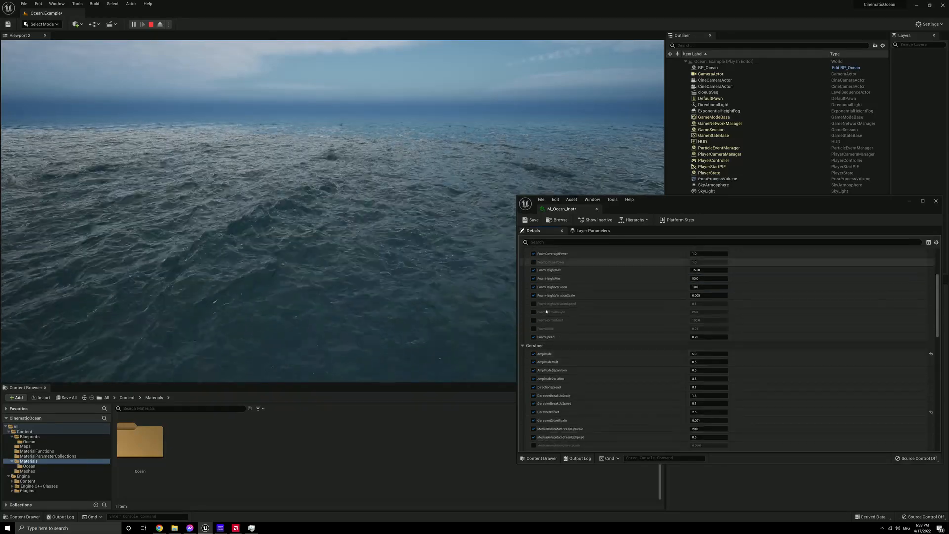
Change the Gerstner Amplitude, AmplitudeSeparation and DirectionSpread values of M_Ocean_Inst
scroll(down, 3)
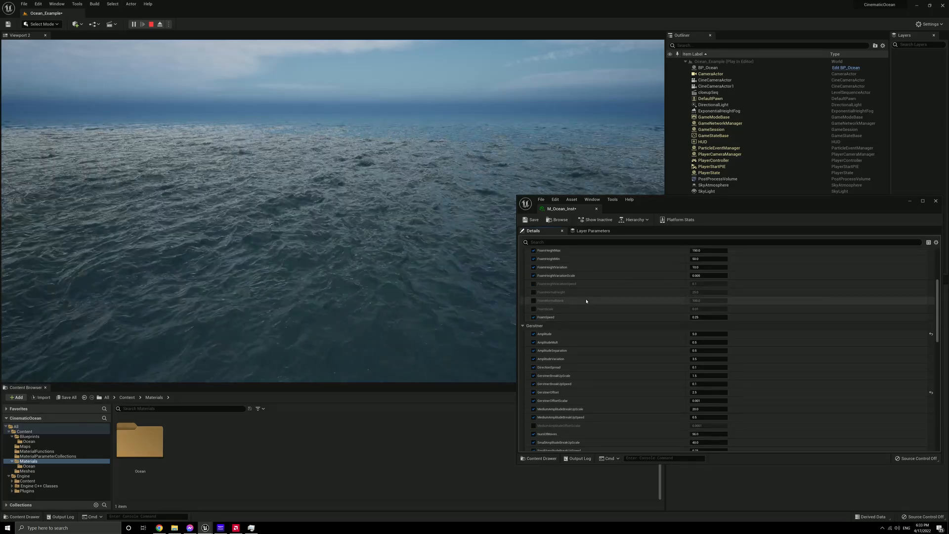
scroll(down, 3)
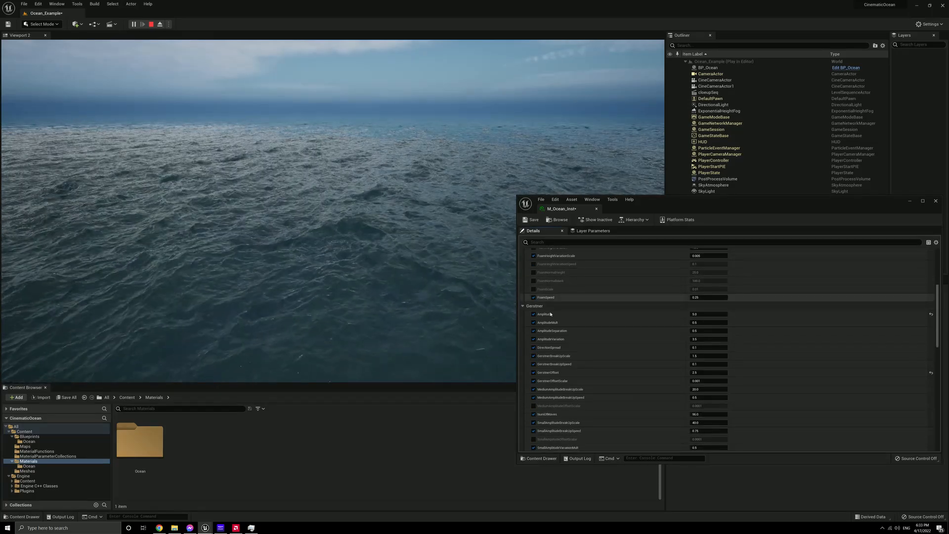
scroll(down, 3)
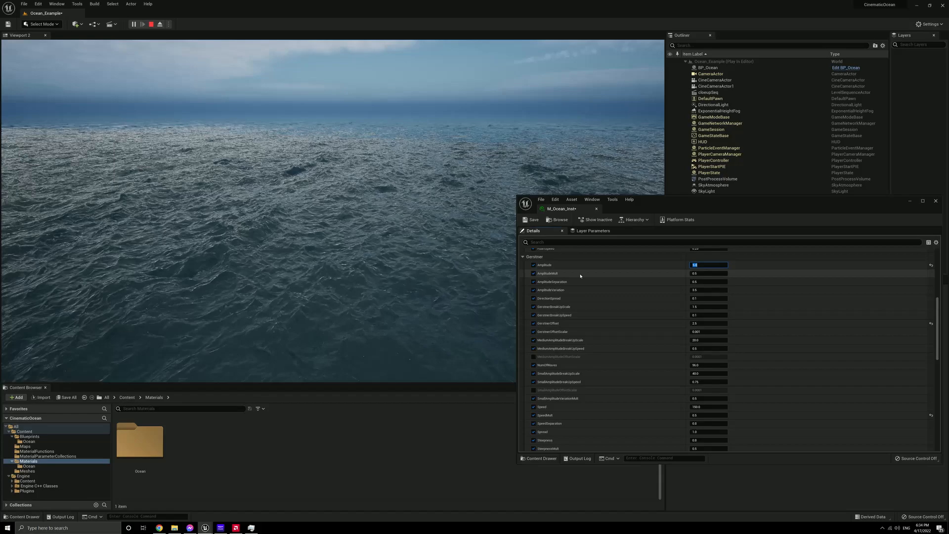
click(708, 272)
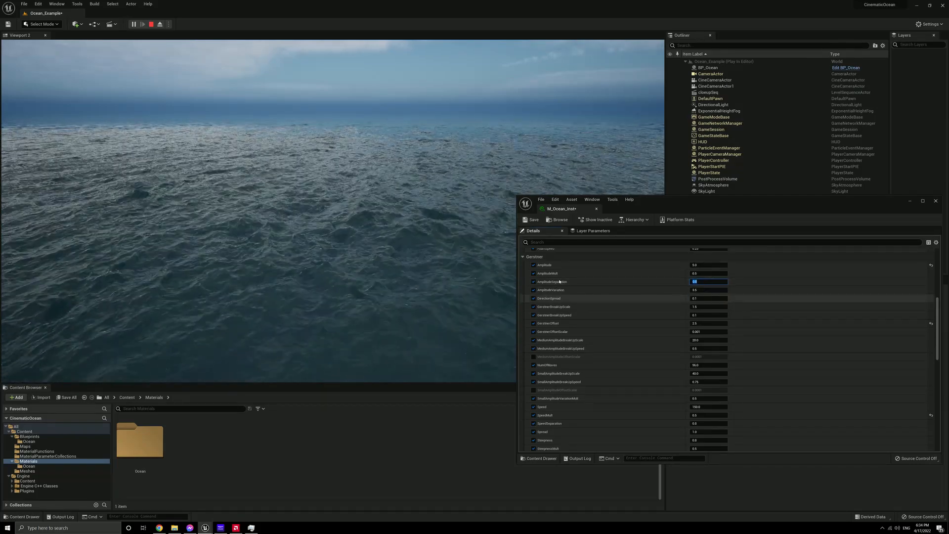
mouse_move(552, 294)
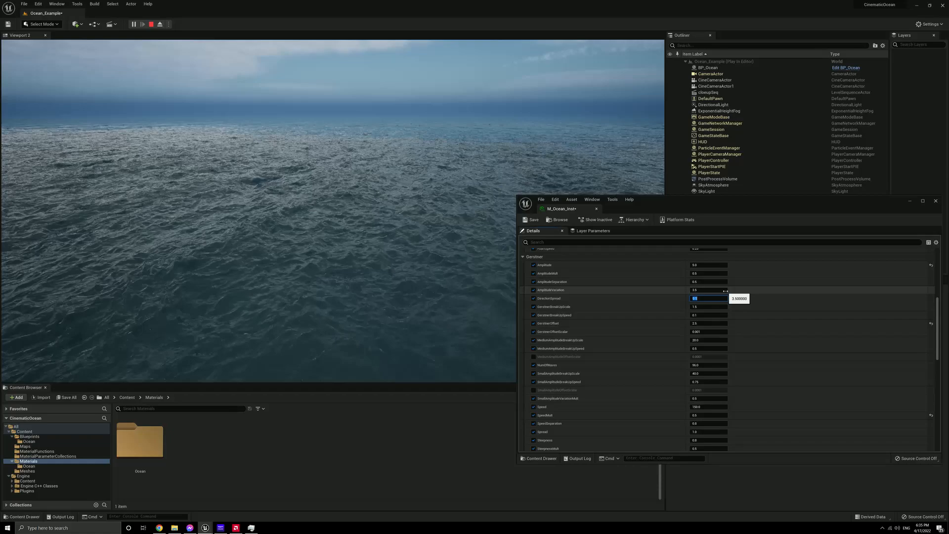
scroll(down, 3)
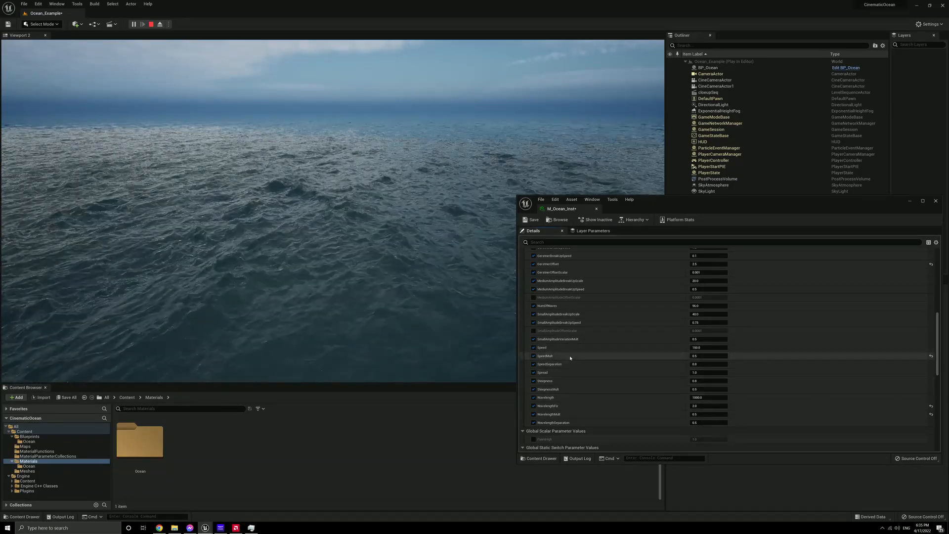
Scroll down to Wave Group B and enter a new rotation value
scroll(down, 3)
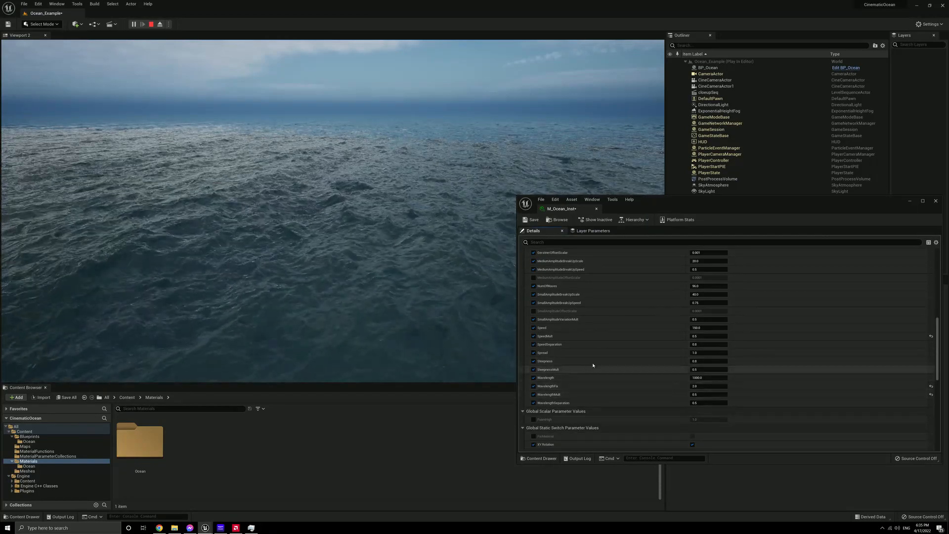
scroll(down, 3)
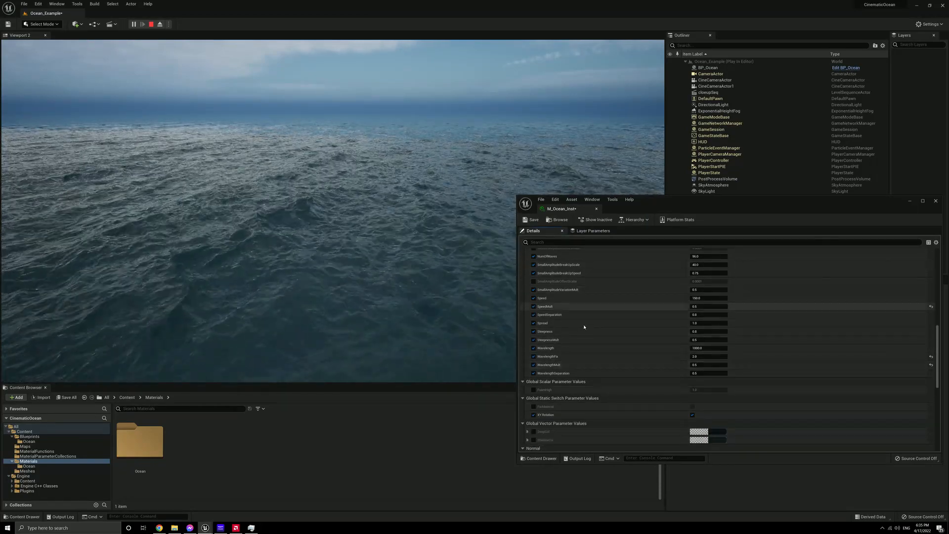
scroll(down, 3)
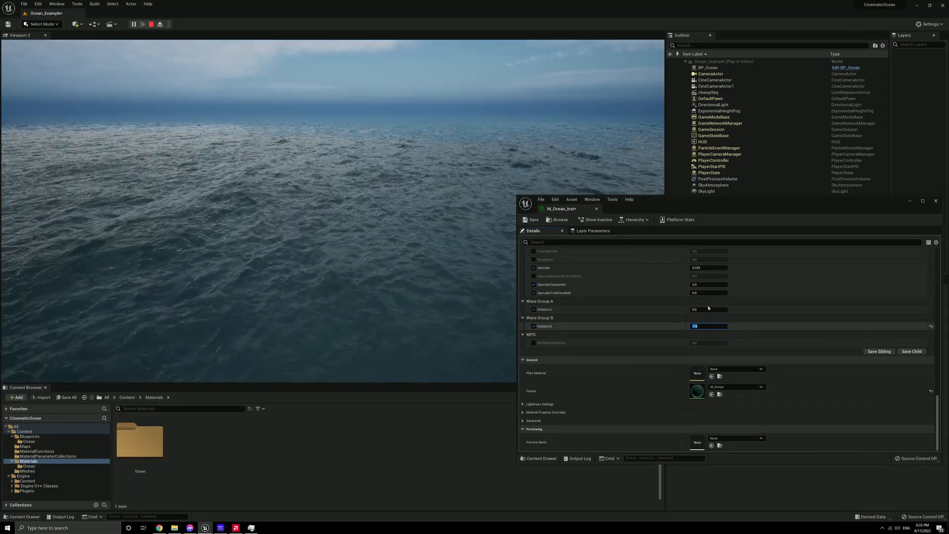
Scroll back up to the Gerstner group and enter a new Spread value
scroll(up, 3)
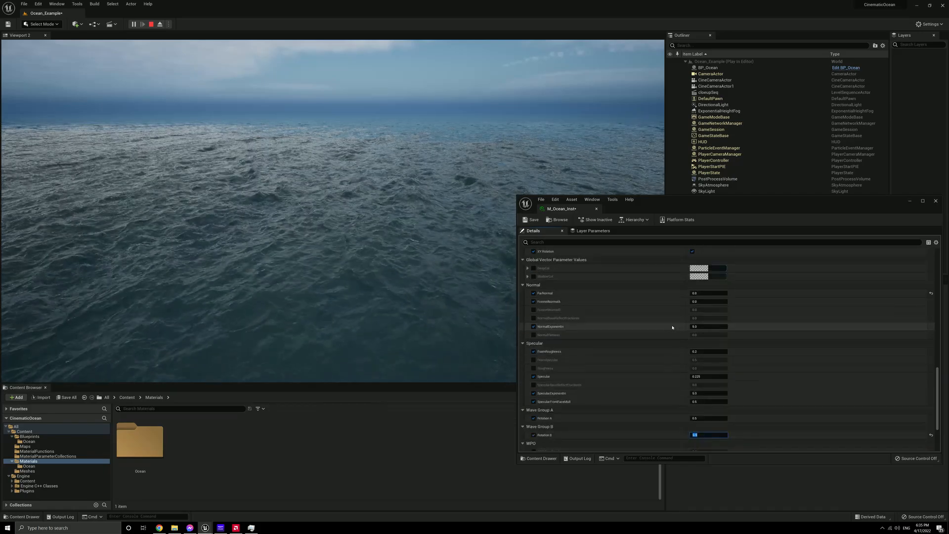
scroll(up, 3)
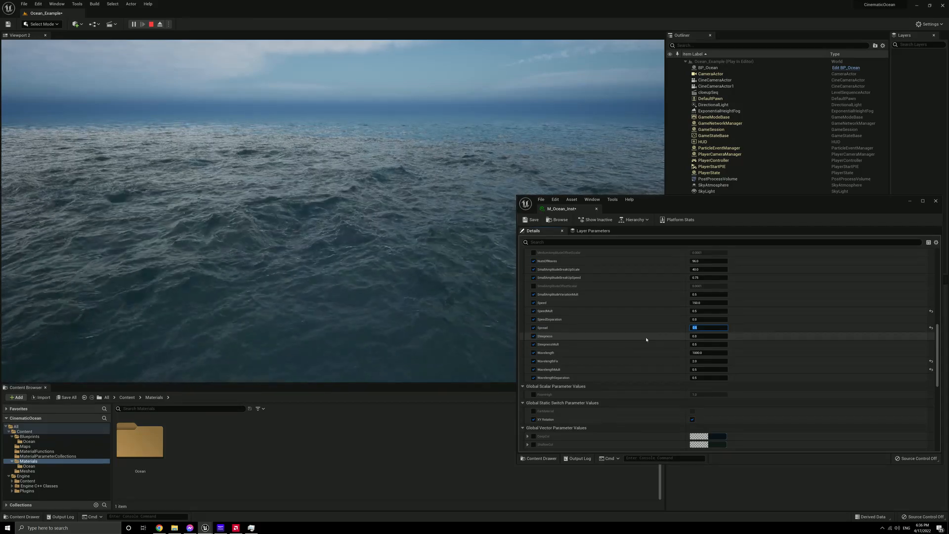
scroll(down, 3)
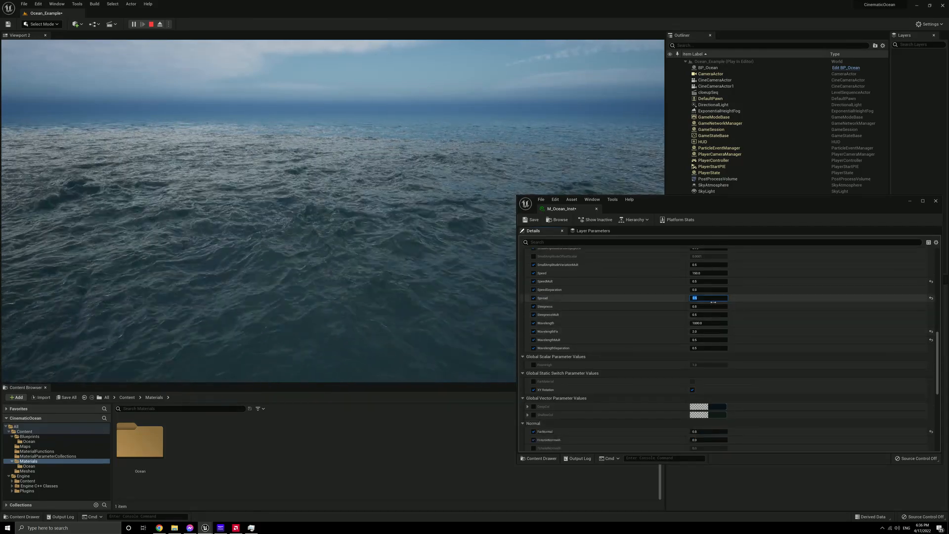
scroll(down, 3)
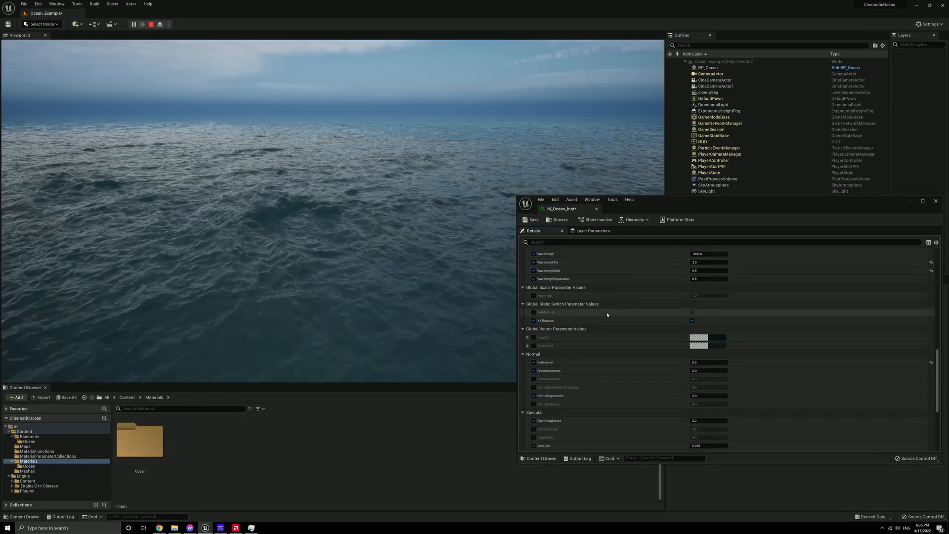
scroll(down, 3)
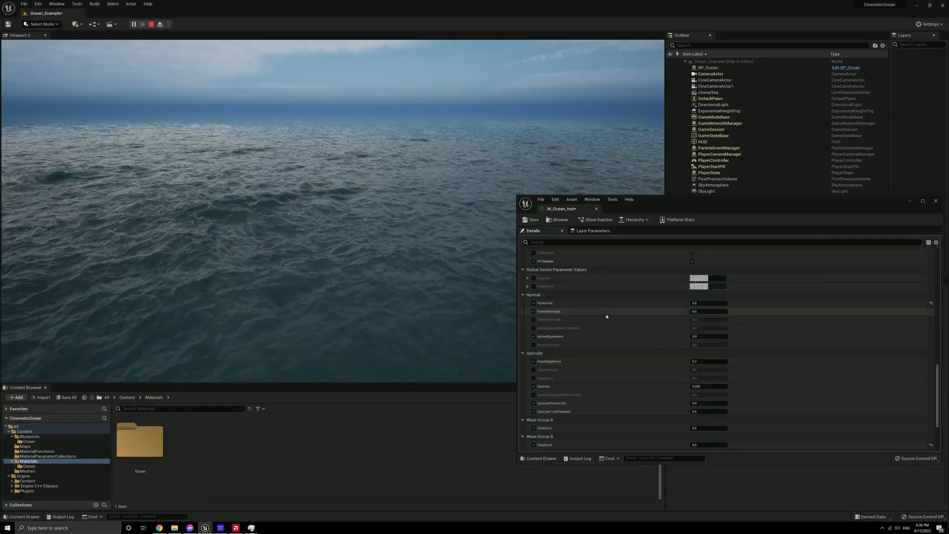
scroll(down, 3)
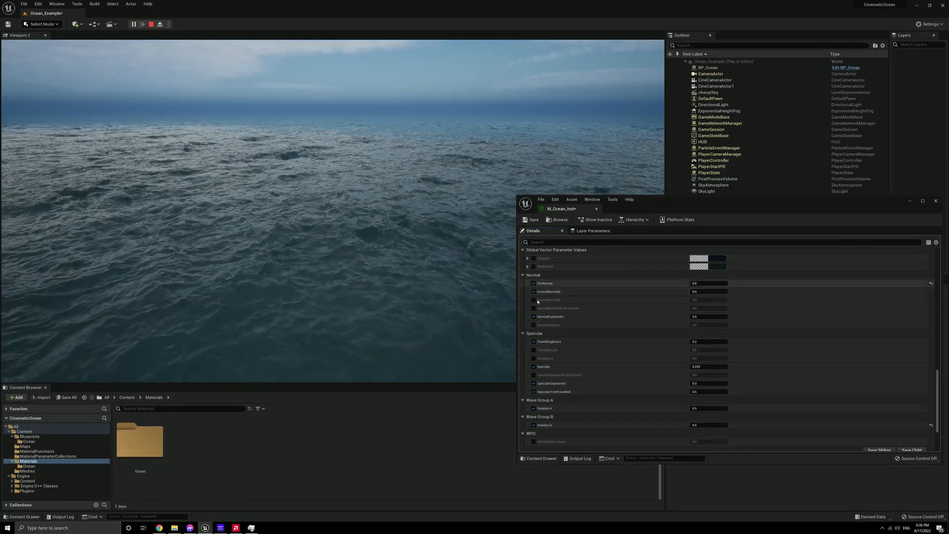
scroll(down, 3)
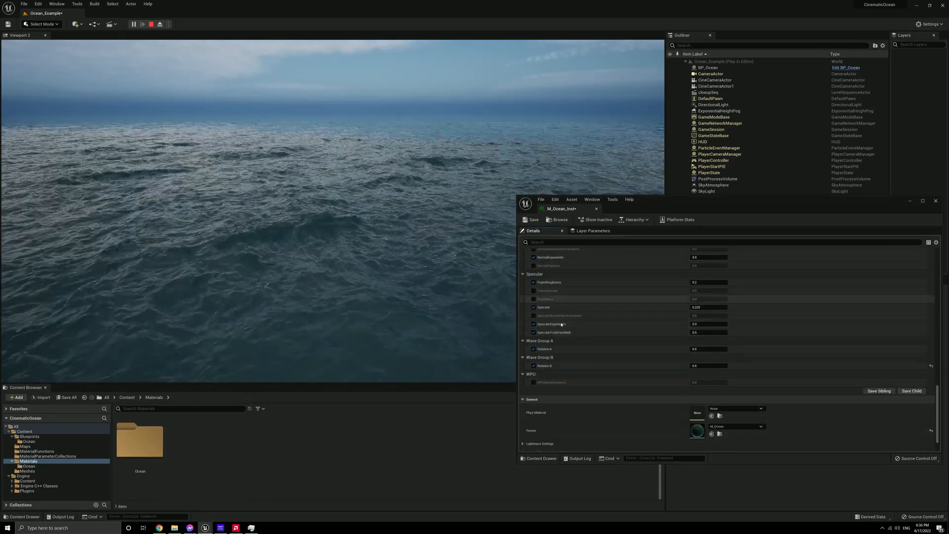